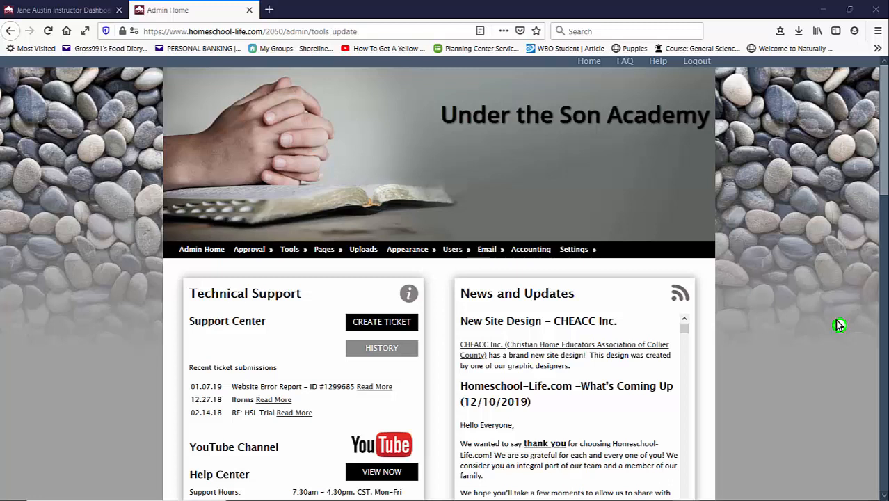
pyautogui.moveTo(843, 331)
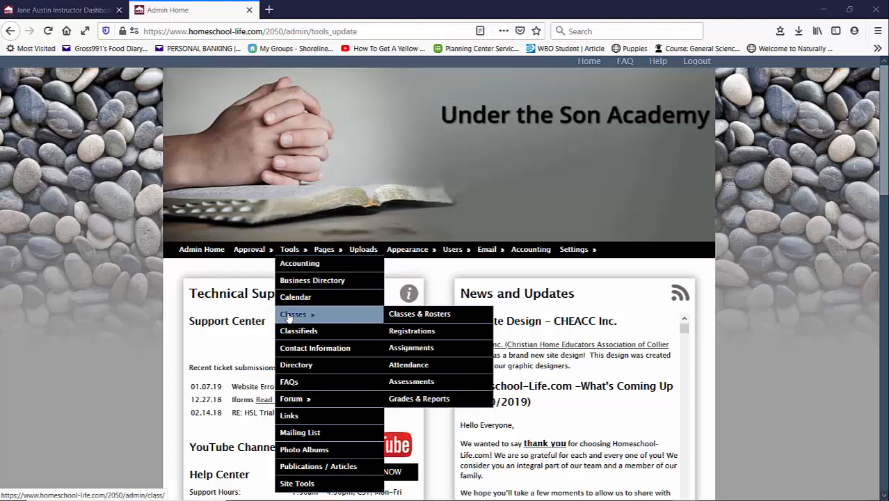
pyautogui.moveTo(419, 398)
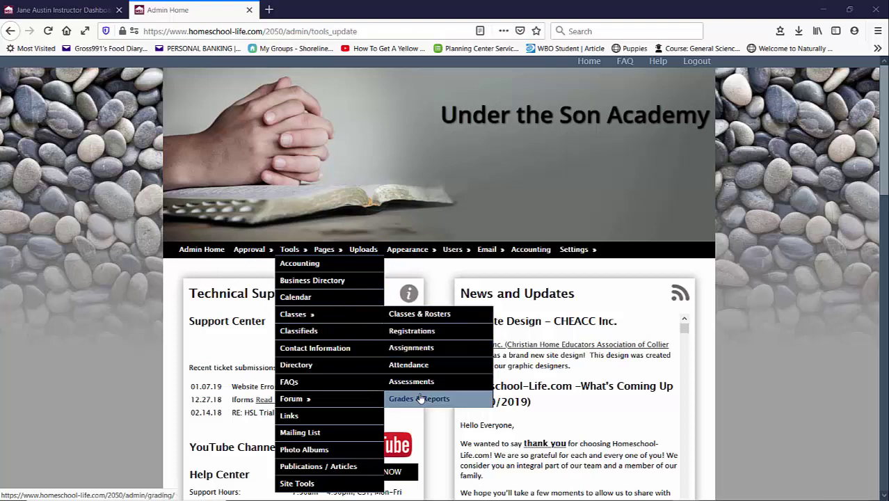
# - Go to the classes Grades & Reports admin page from Admin Home via Tools > Classes
pyautogui.click(419, 398)
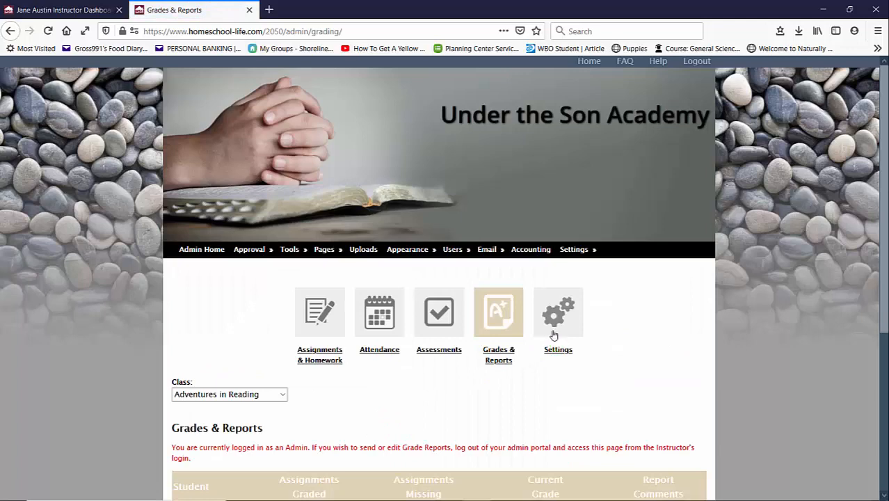
# - Show the Grading settings section with the Academic Years list and grade report options
pyautogui.click(558, 312)
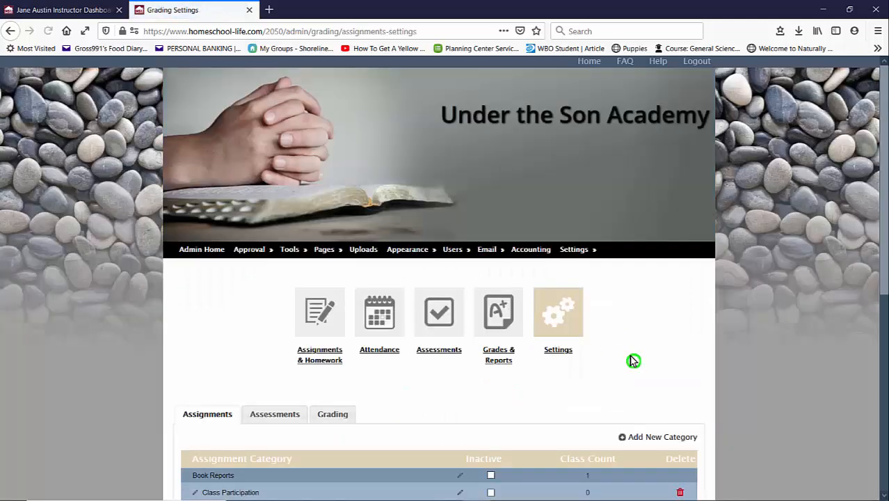
pyautogui.scroll(-3)
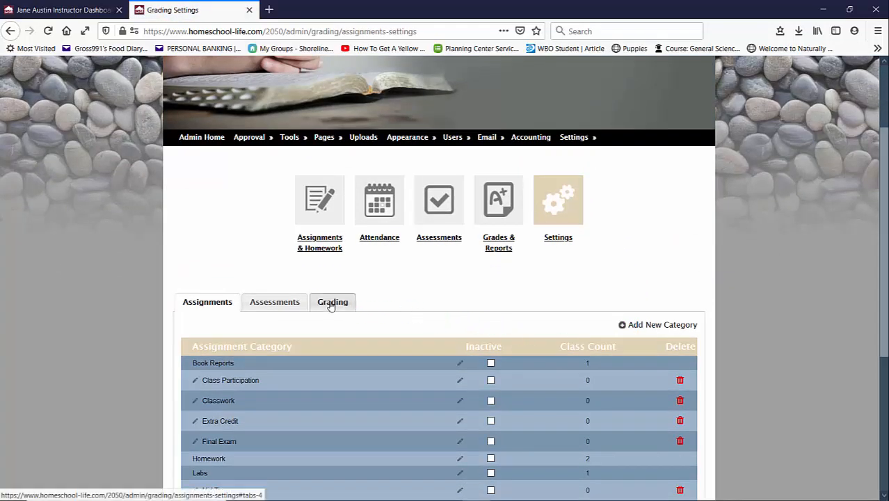
pyautogui.click(333, 301)
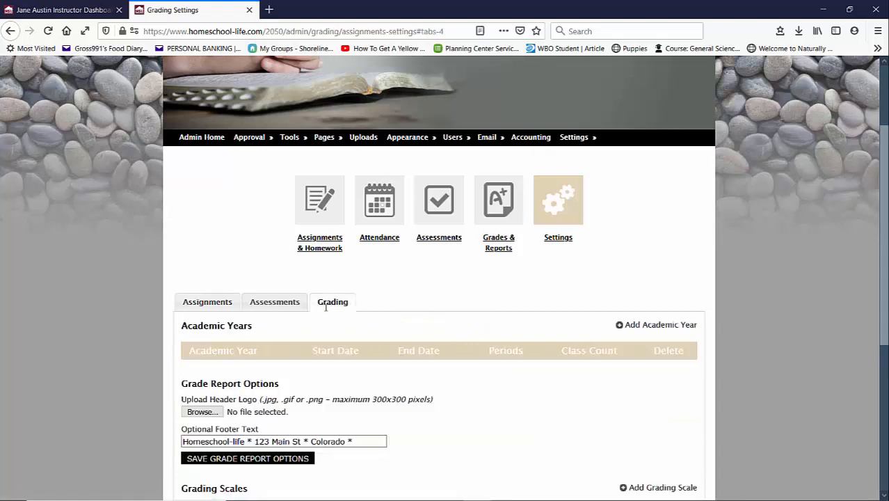
pyautogui.doubleClick(222, 350)
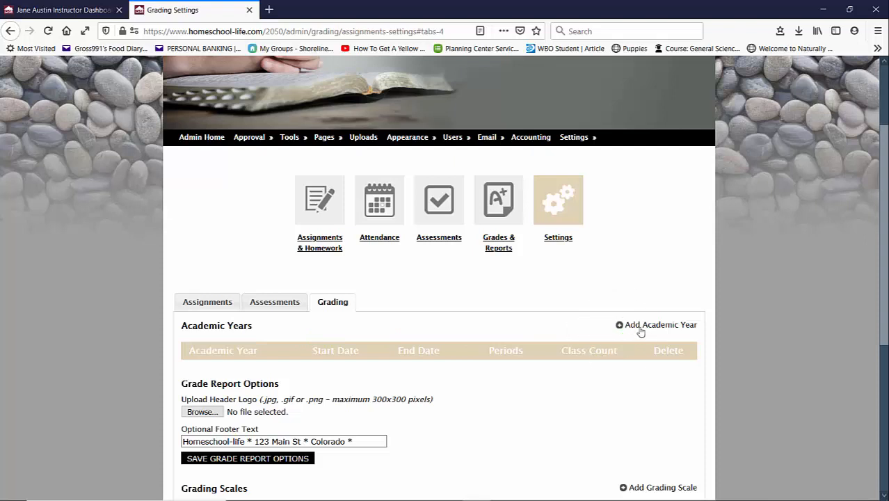
# - Start a new academic year named 2020/2021 with a start date of 08/11/2020
pyautogui.click(655, 325)
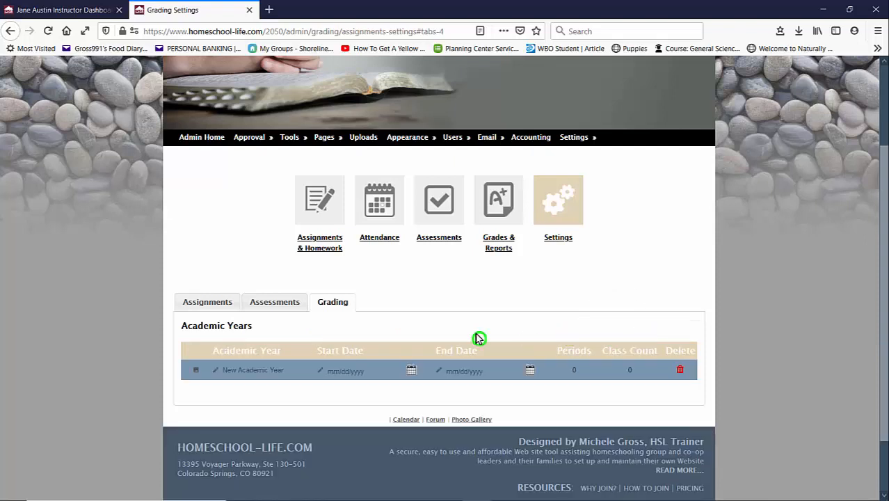
pyautogui.moveTo(286, 386)
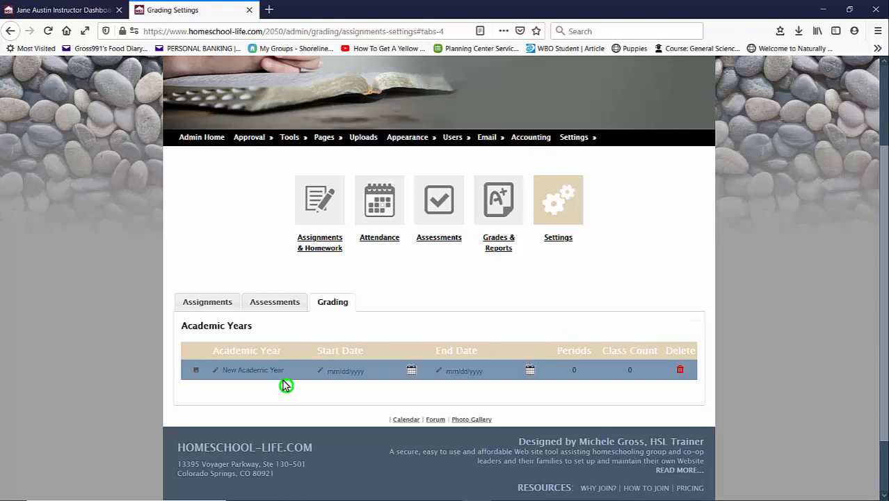
pyautogui.moveTo(353, 387)
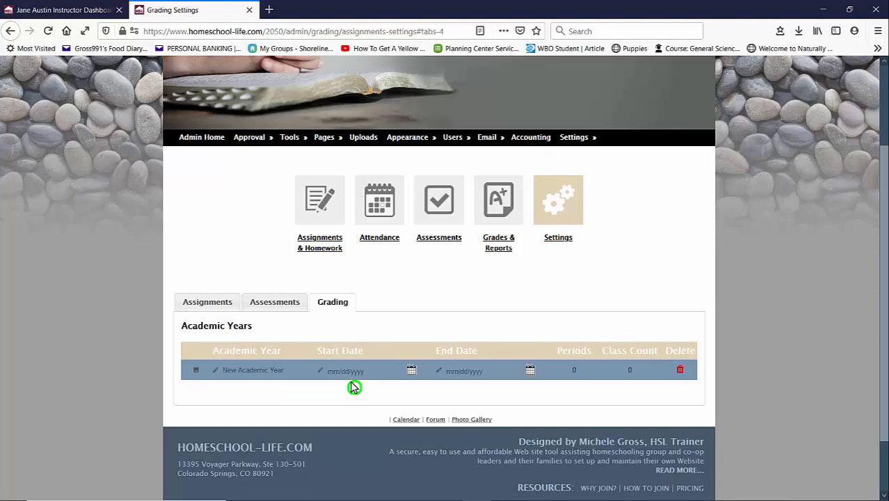
pyautogui.moveTo(476, 390)
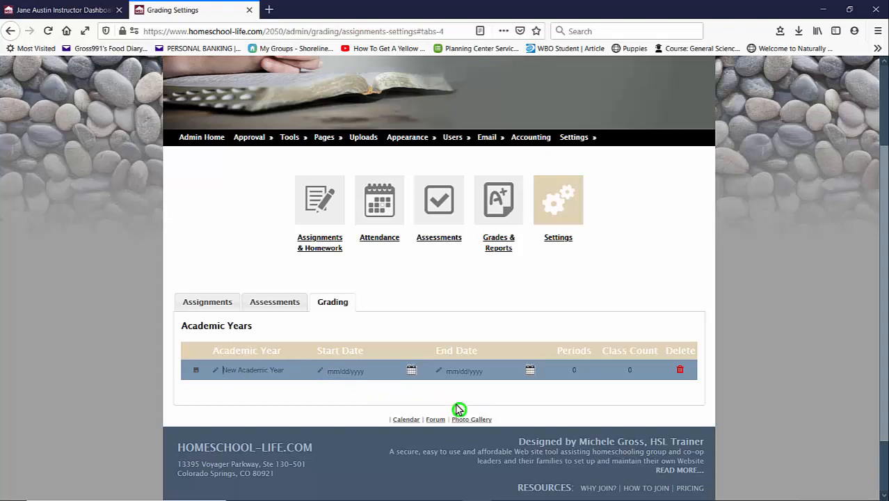
pyautogui.write('2020/2021')
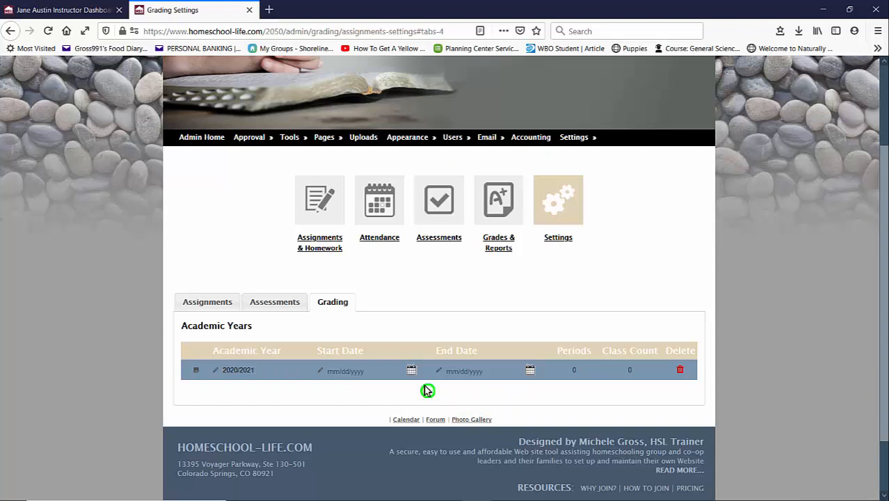
pyautogui.moveTo(418, 378)
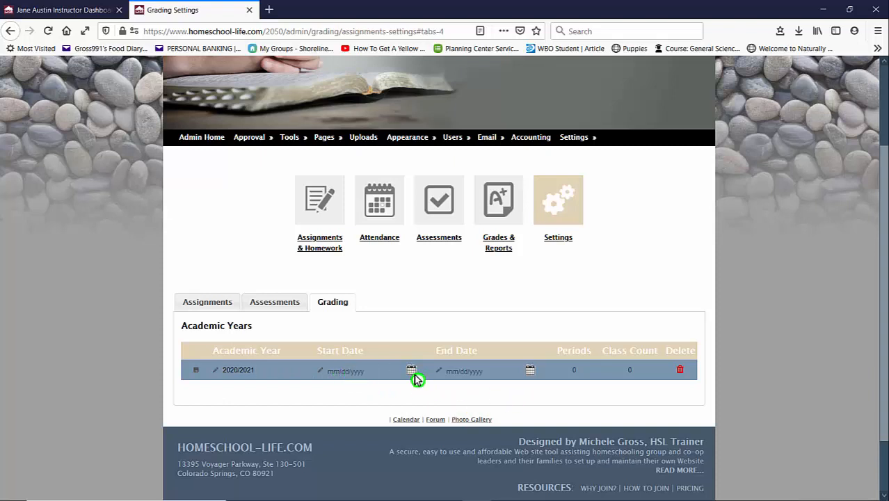
pyautogui.click(410, 370)
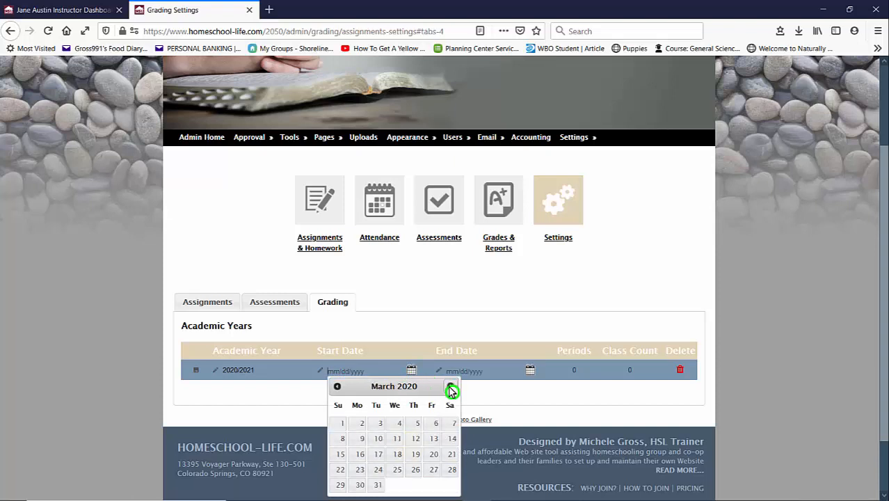
pyautogui.click(451, 387)
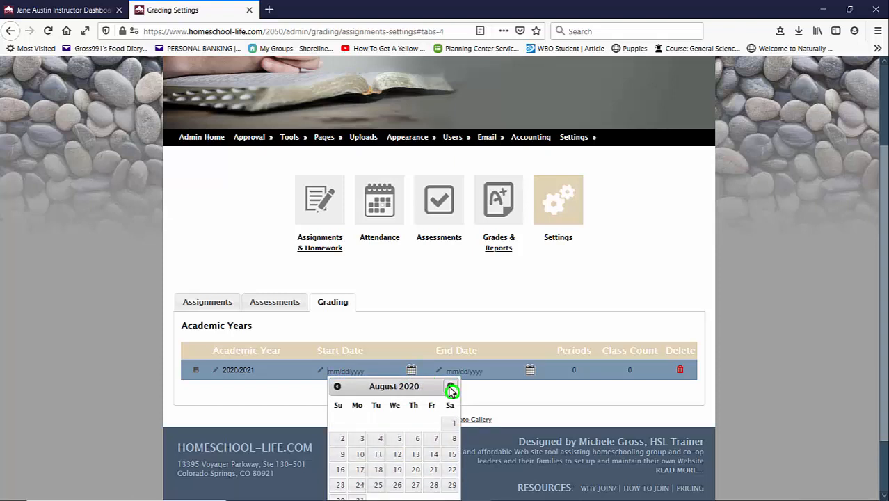
pyautogui.click(378, 453)
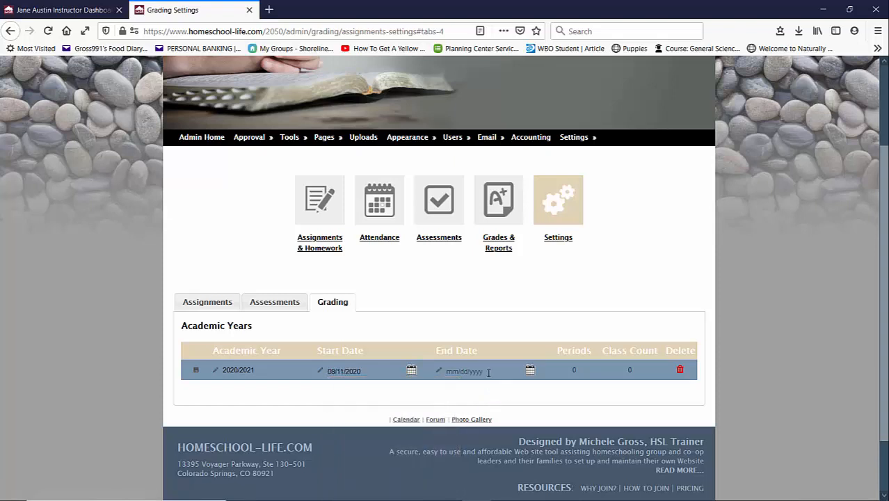
# - Set the academic year's end date to 05/11/2021 using the calendar picker
pyautogui.click(530, 370)
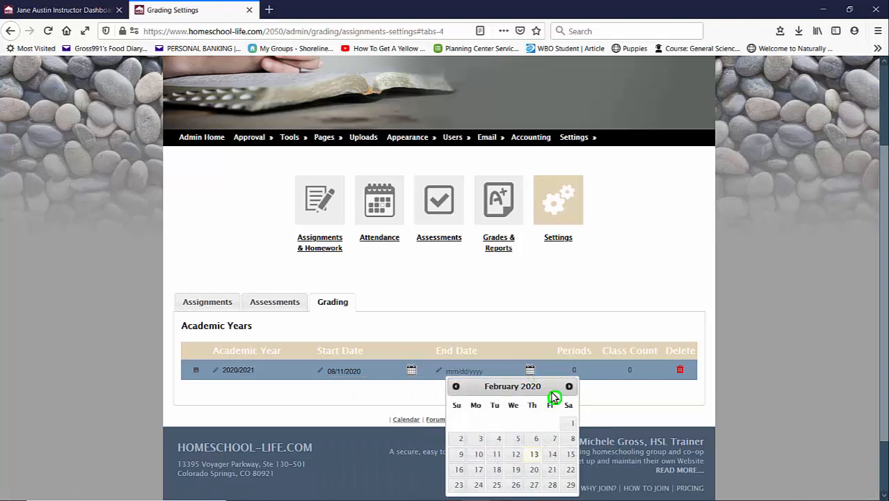
pyautogui.click(567, 386)
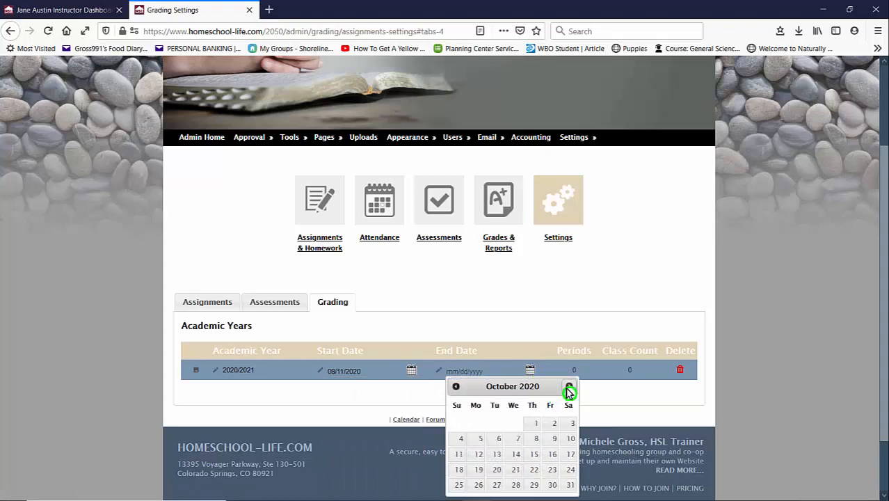
pyautogui.click(569, 386)
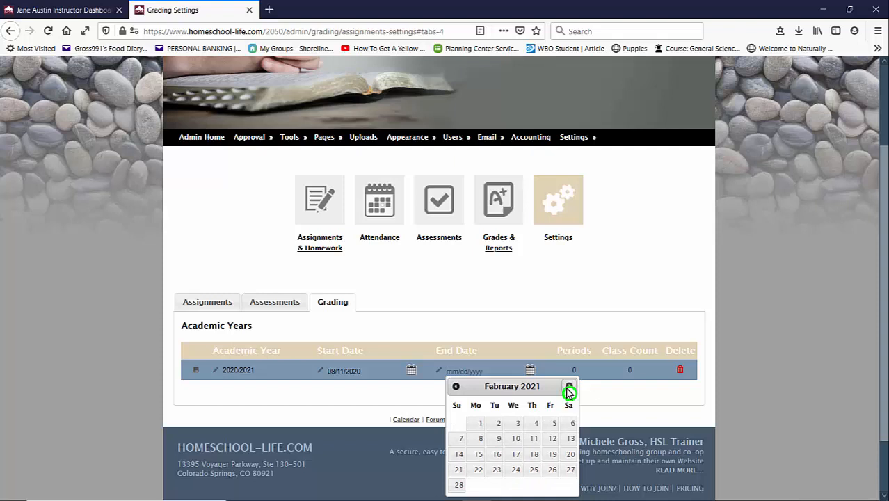
pyautogui.click(569, 387)
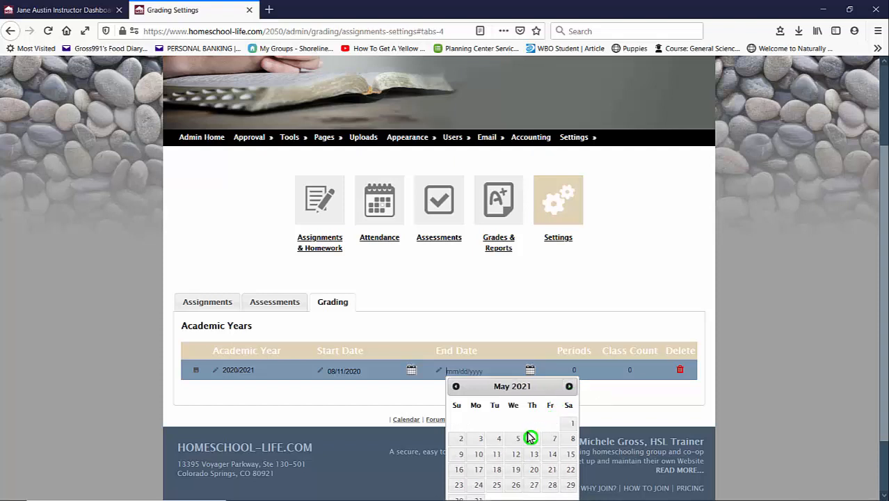
pyautogui.moveTo(497, 453)
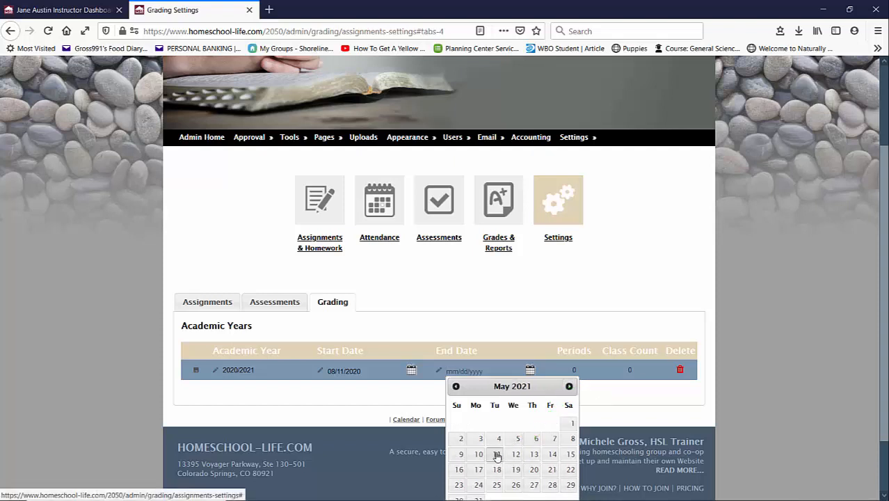
pyautogui.click(479, 453)
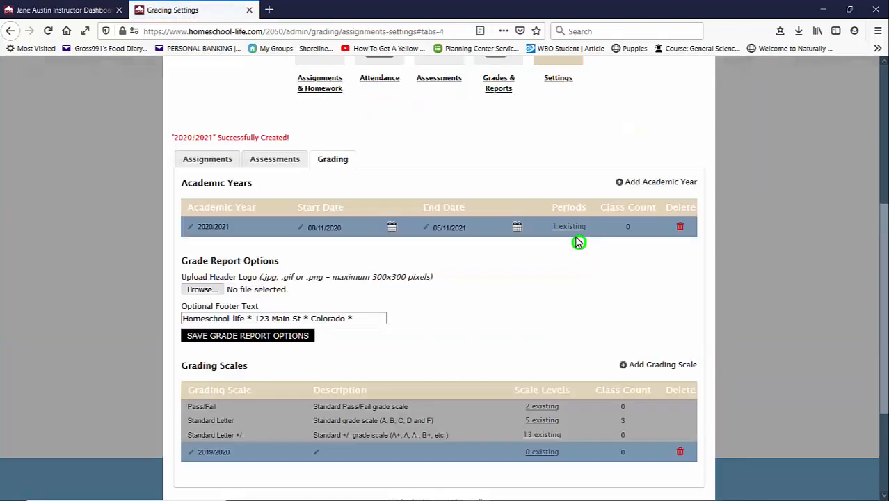
pyautogui.moveTo(290, 248)
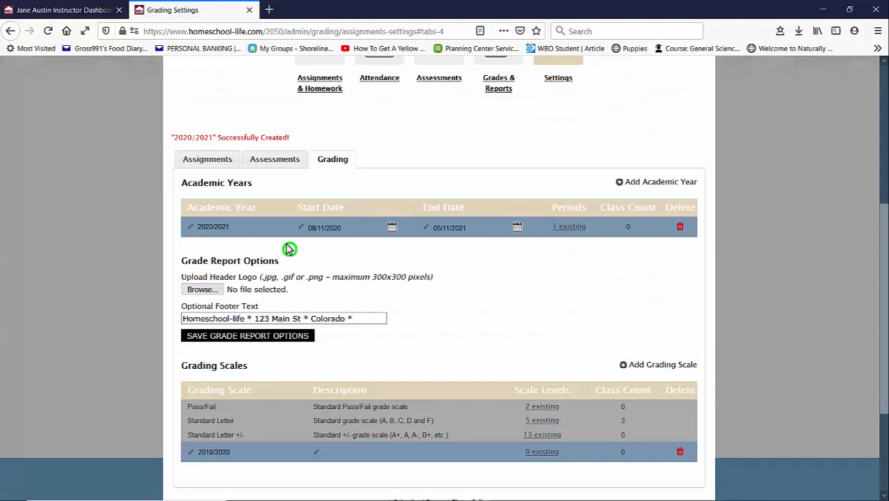
pyautogui.moveTo(577, 245)
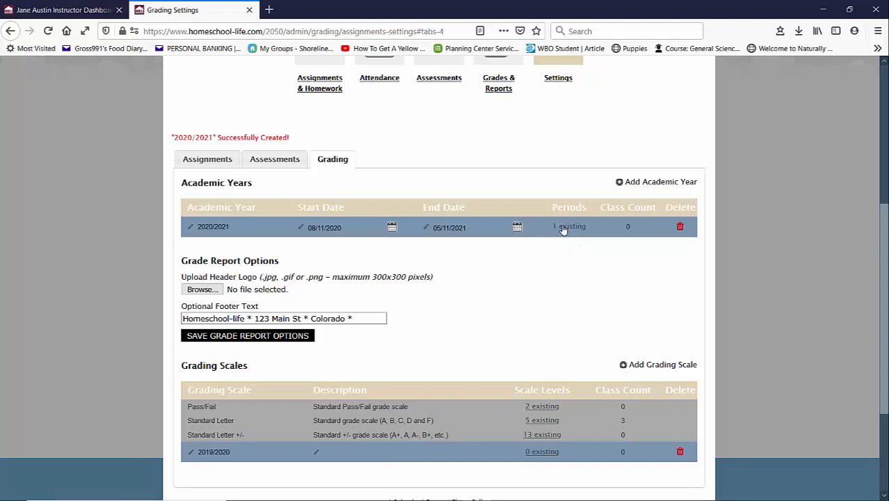
# - Edit the 2020/2021 year's First Period and rename it to Semester 1
pyautogui.click(569, 226)
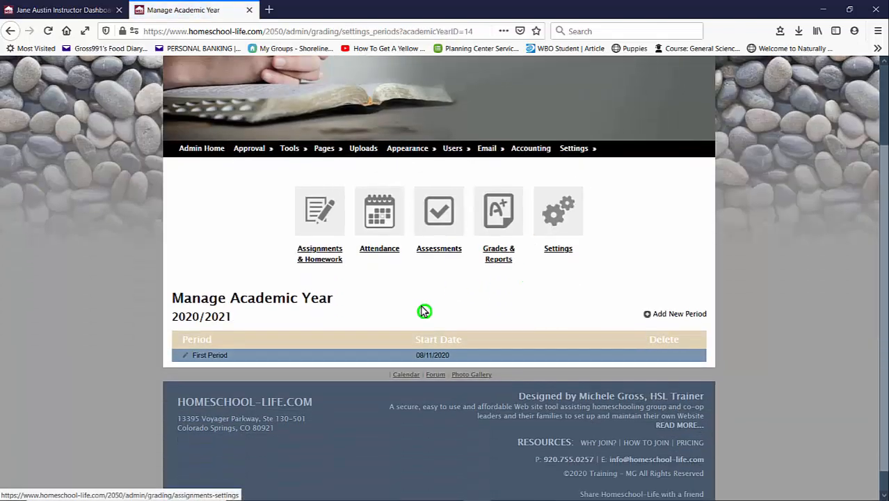
pyautogui.scroll(-3)
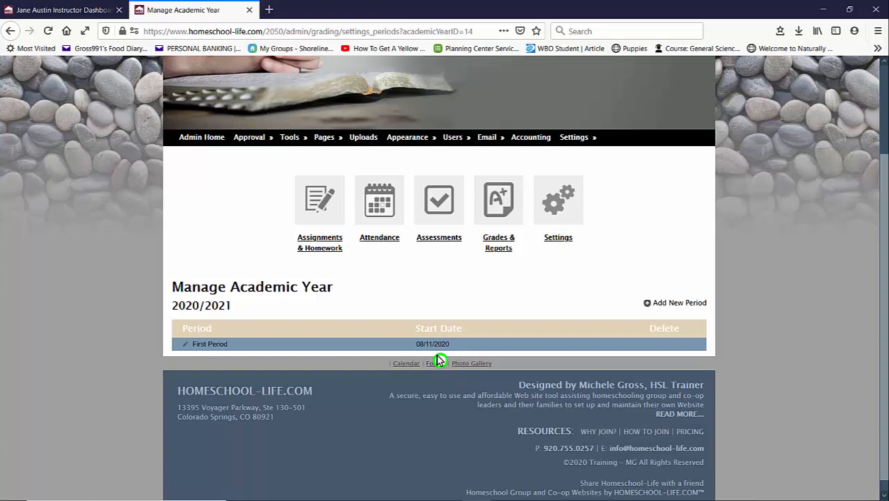
pyautogui.moveTo(420, 359)
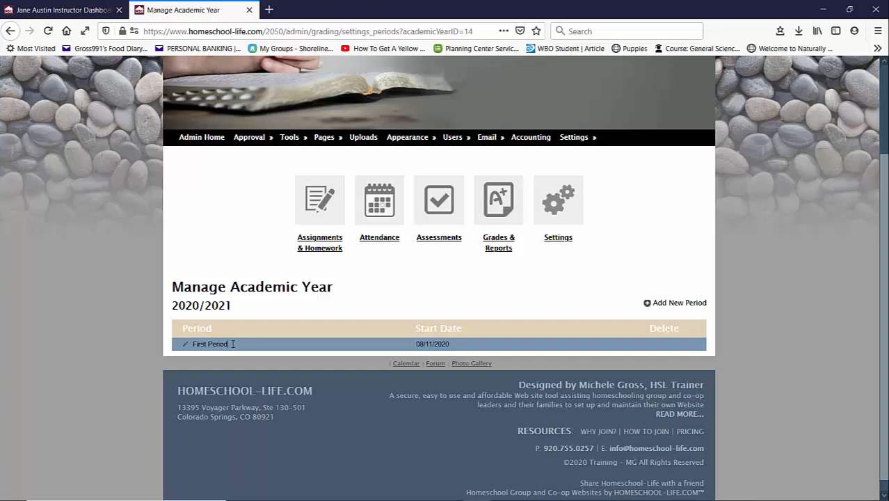
pyautogui.doubleClick(209, 344)
pyautogui.write('Semester 1')
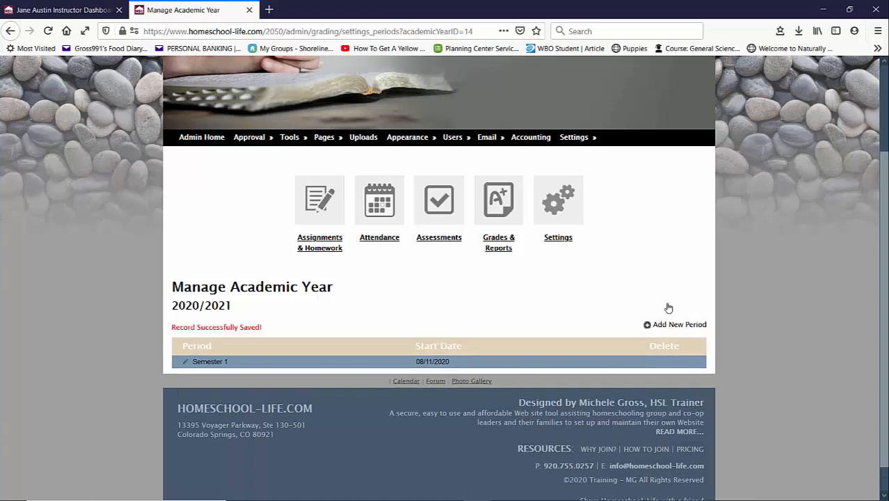
pyautogui.moveTo(671, 326)
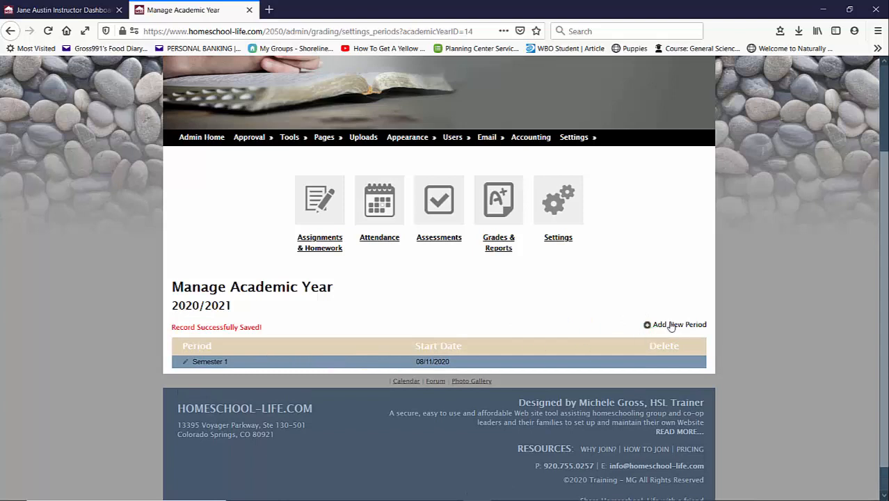
# - Create a Semester 2 period for 2020/2021 starting 01/12/2021 and save it
pyautogui.click(674, 324)
pyautogui.write('Semester')
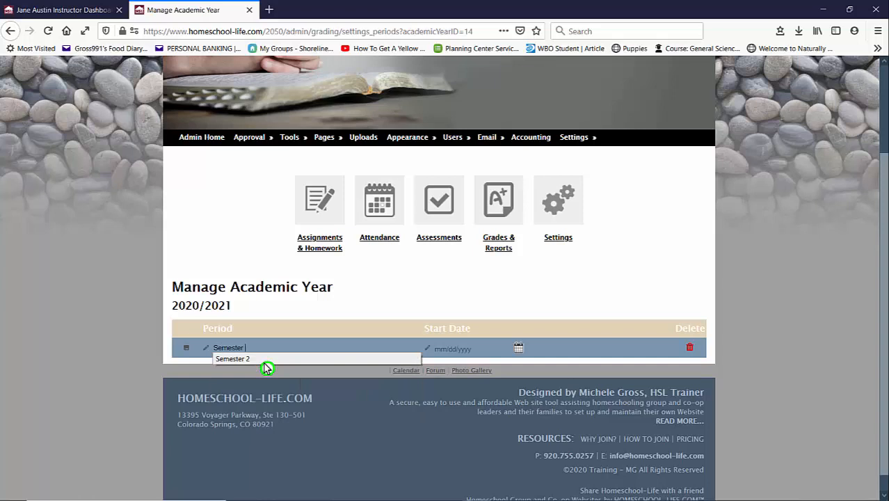
pyautogui.click(233, 359)
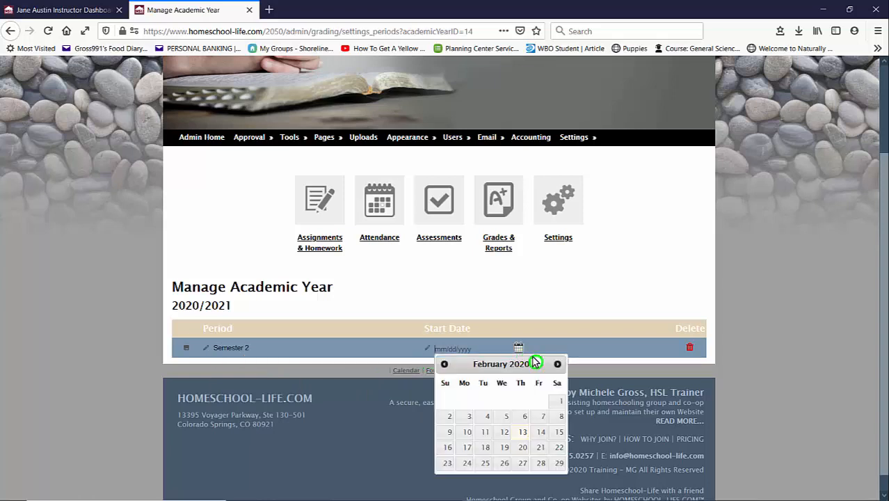
pyautogui.click(557, 363)
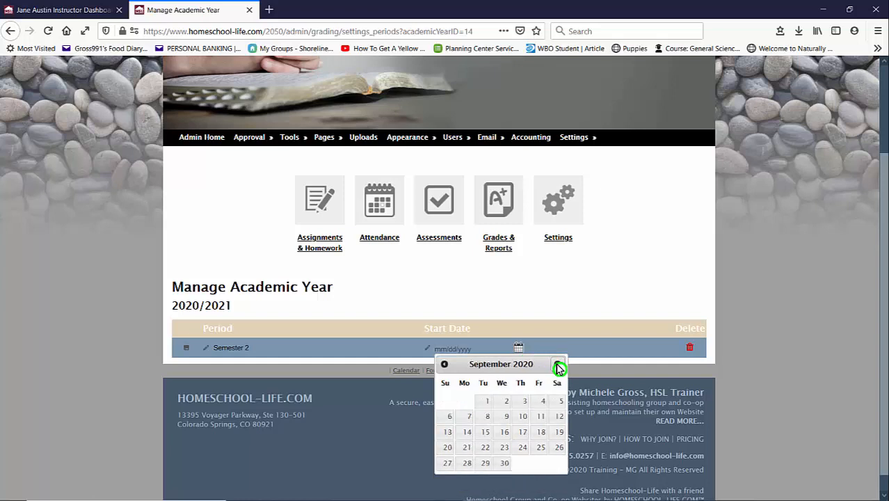
pyautogui.click(559, 367)
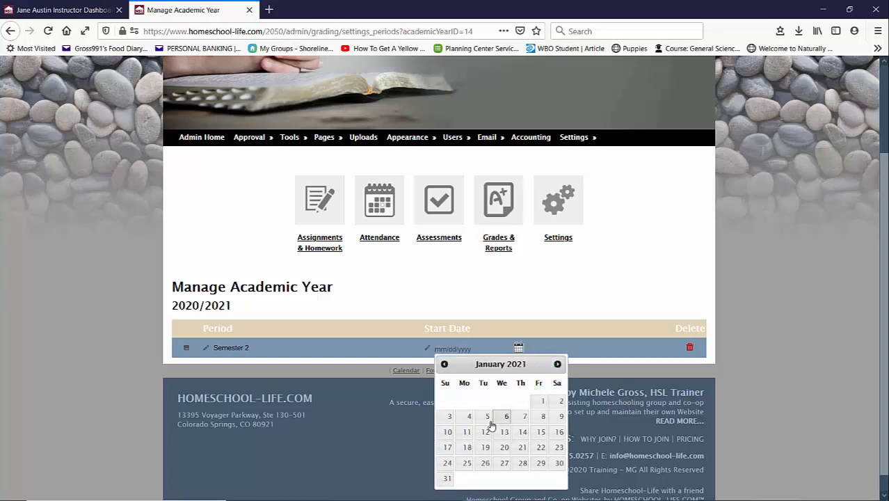
pyautogui.click(484, 431)
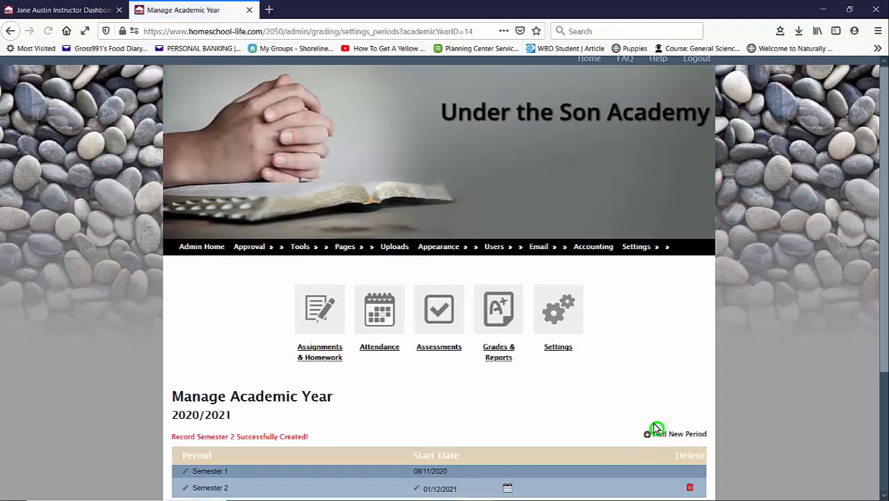
pyautogui.scroll(-3)
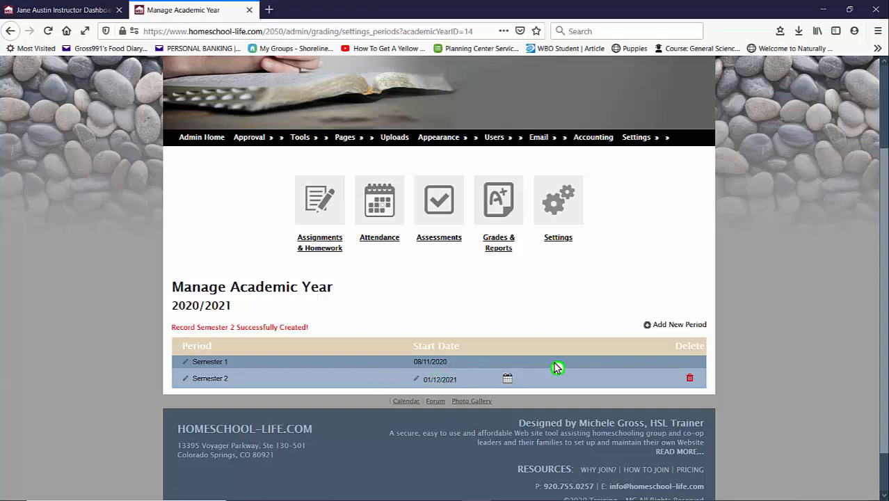
pyautogui.moveTo(470, 376)
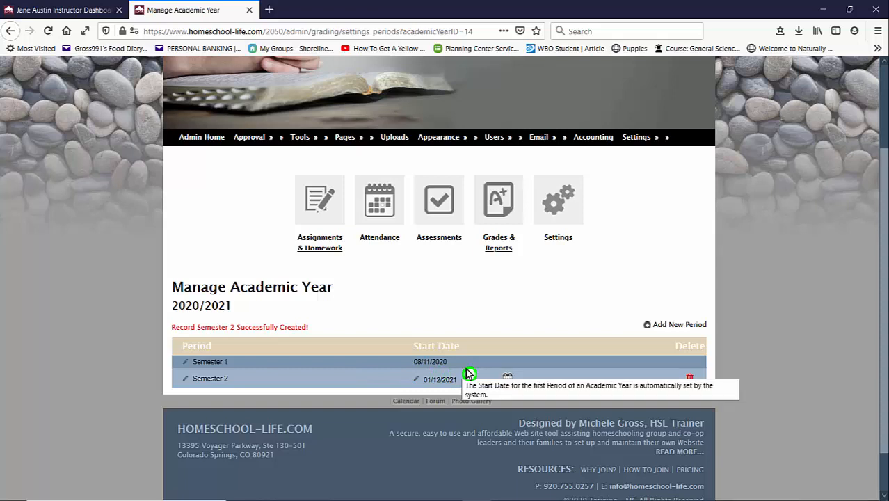
pyautogui.moveTo(328, 379)
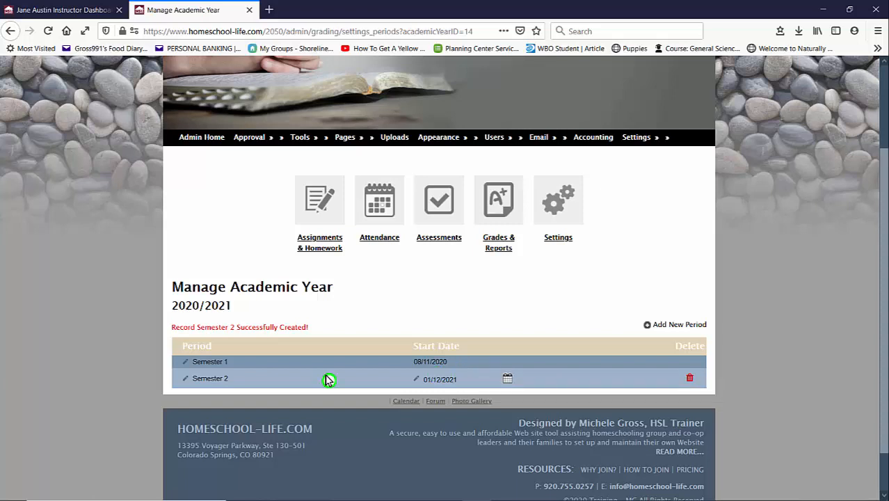
pyautogui.moveTo(431, 384)
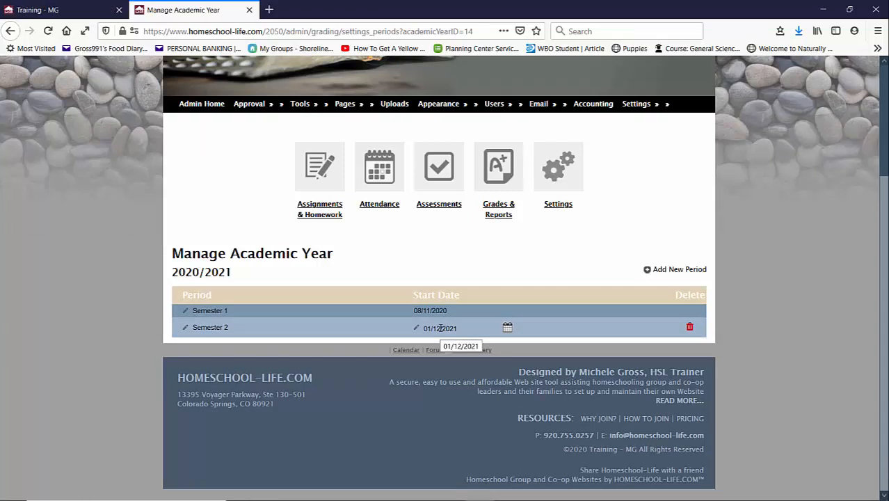
# - From Classes & Rosters, select all 13 classes and bulk-edit them together
pyautogui.click(299, 103)
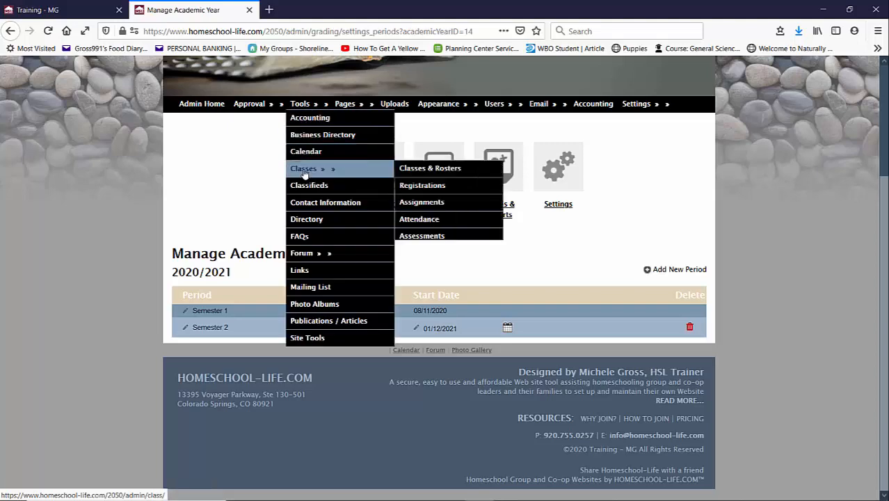
pyautogui.click(428, 167)
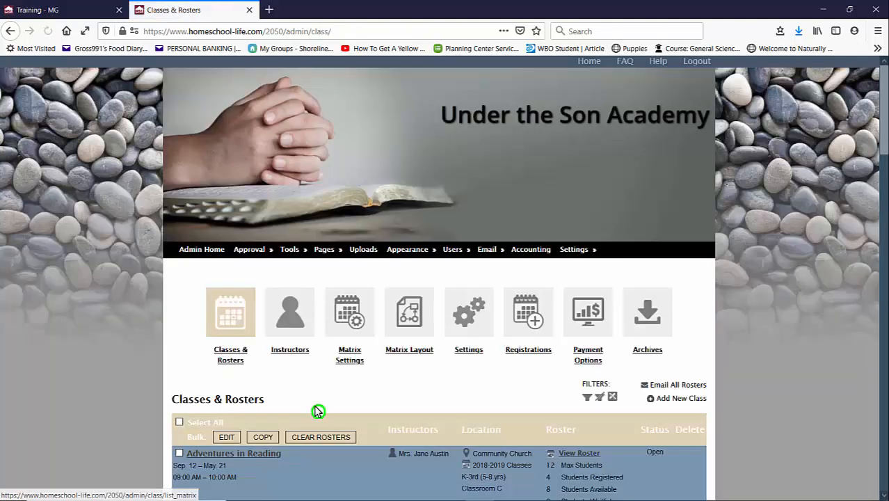
pyautogui.scroll(-3)
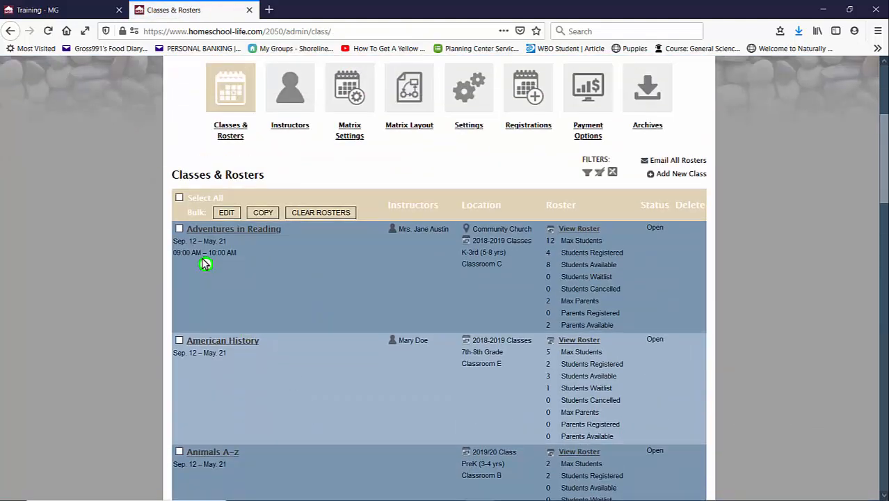
pyautogui.click(180, 197)
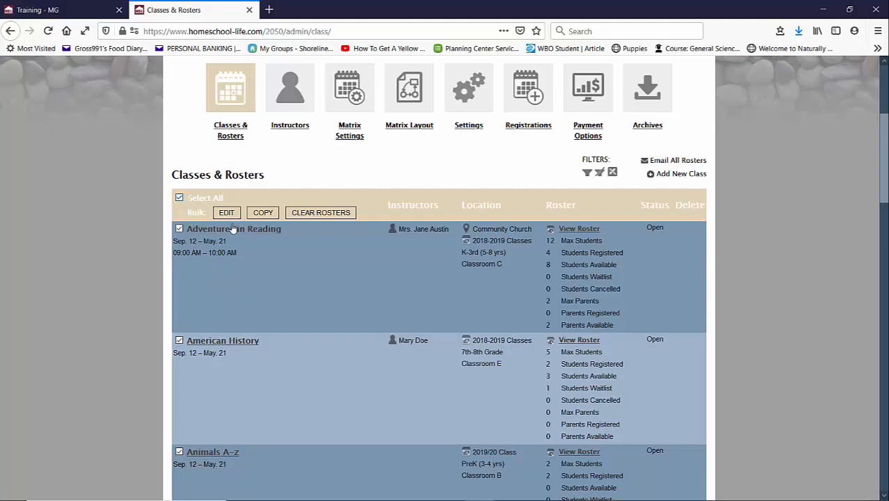
pyautogui.click(226, 212)
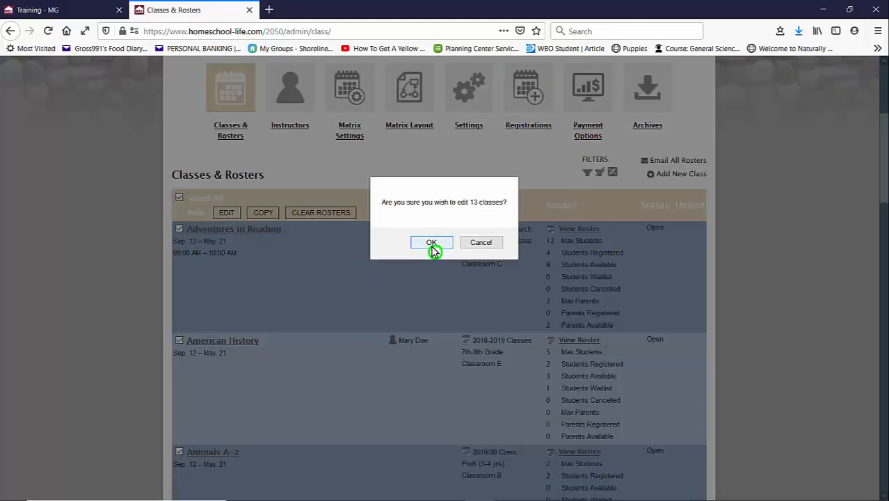
pyautogui.click(431, 242)
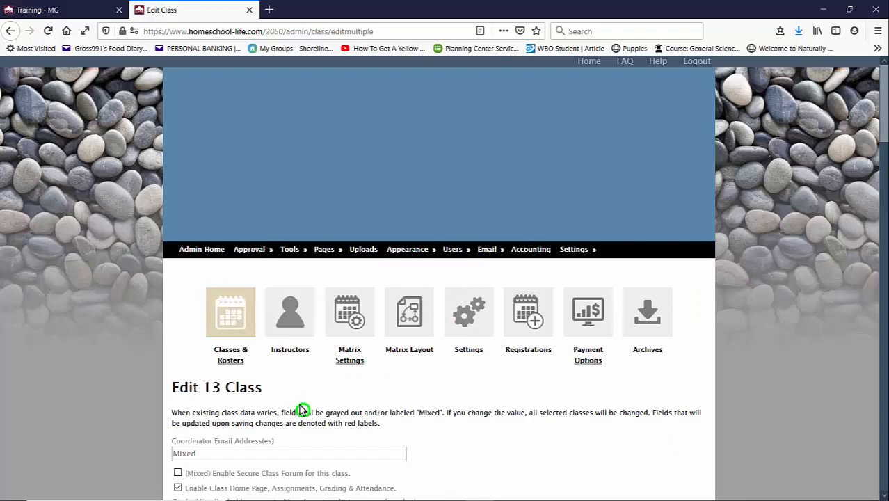
# - Assign the 2020/2021 academic year to the selected classes and save the changes
pyautogui.scroll(-3)
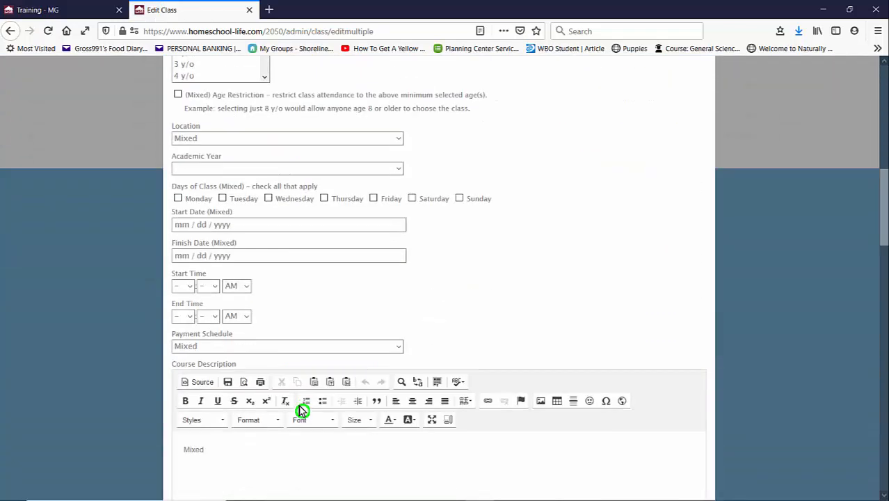
pyautogui.click(398, 168)
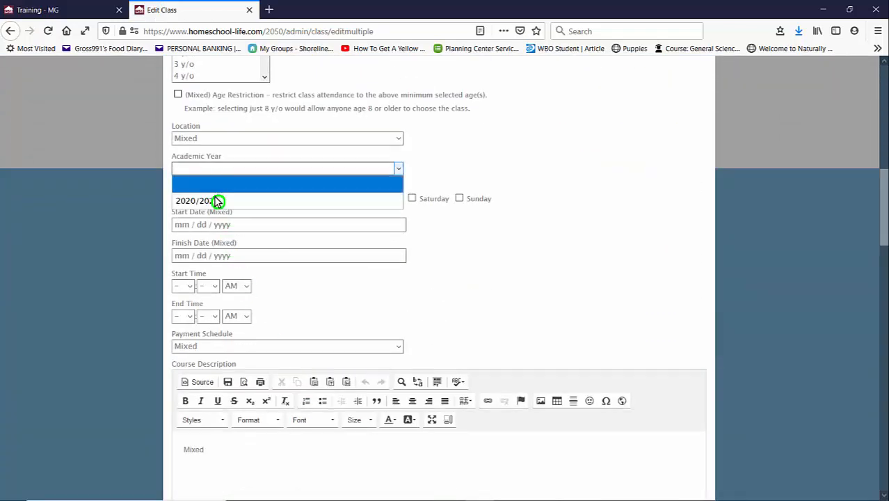
pyautogui.scroll(-3)
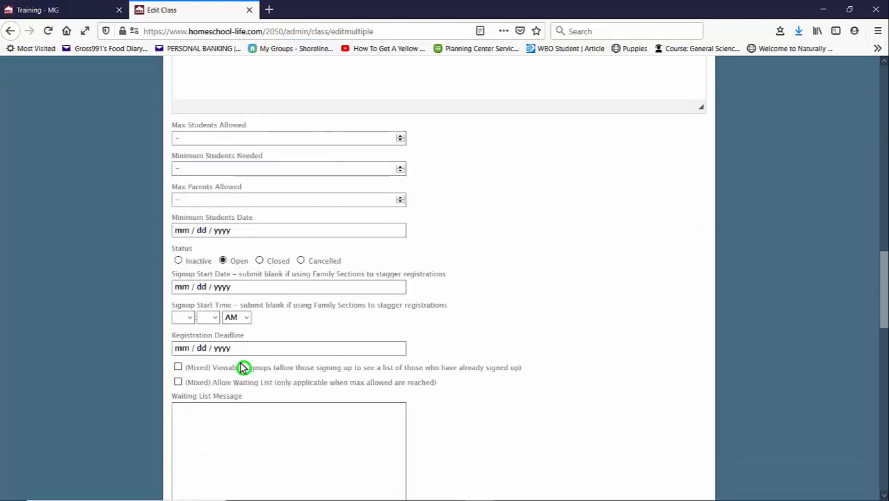
pyautogui.scroll(-3)
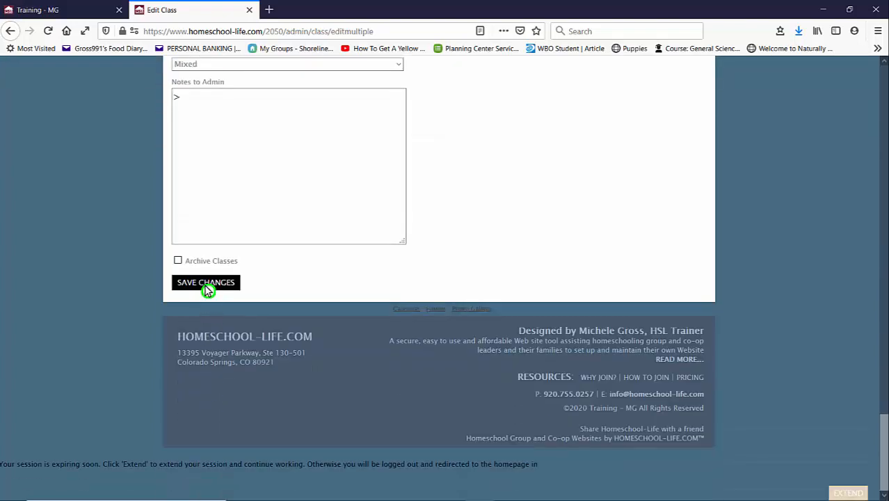
pyautogui.click(206, 281)
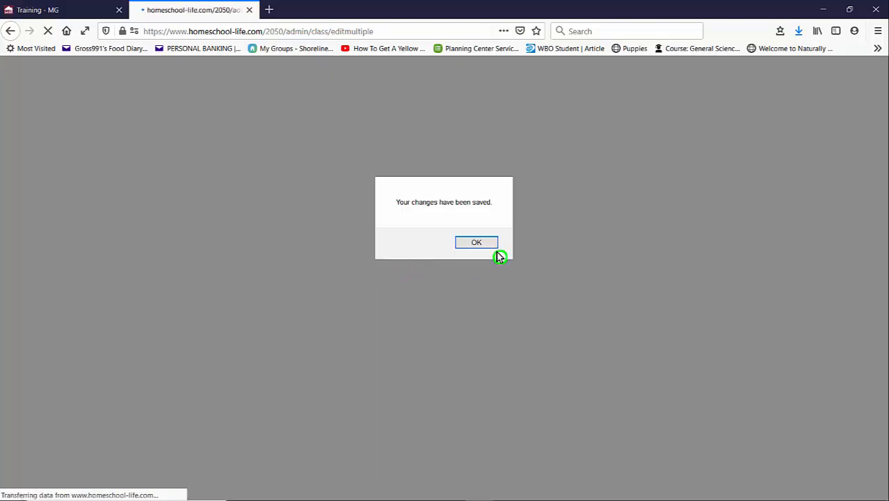
# - Dismiss the confirmation, switch to the member site and go to the Chemistry class home page
pyautogui.click(475, 242)
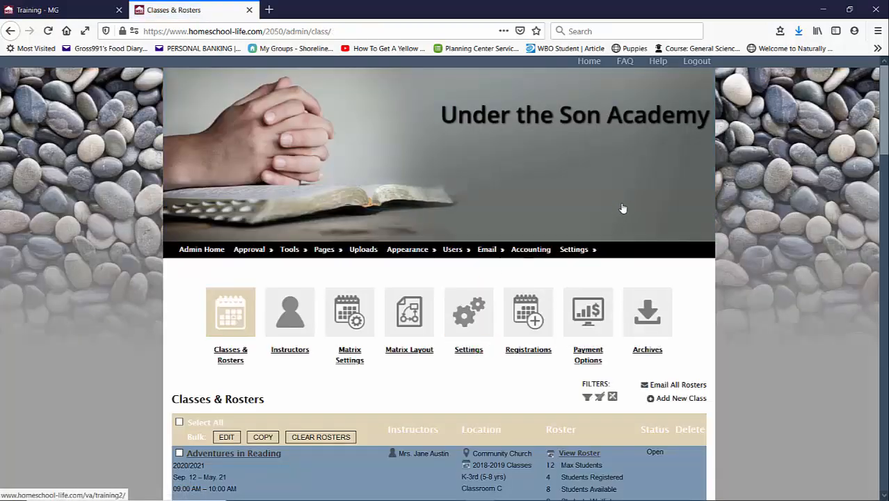
pyautogui.moveTo(498, 111)
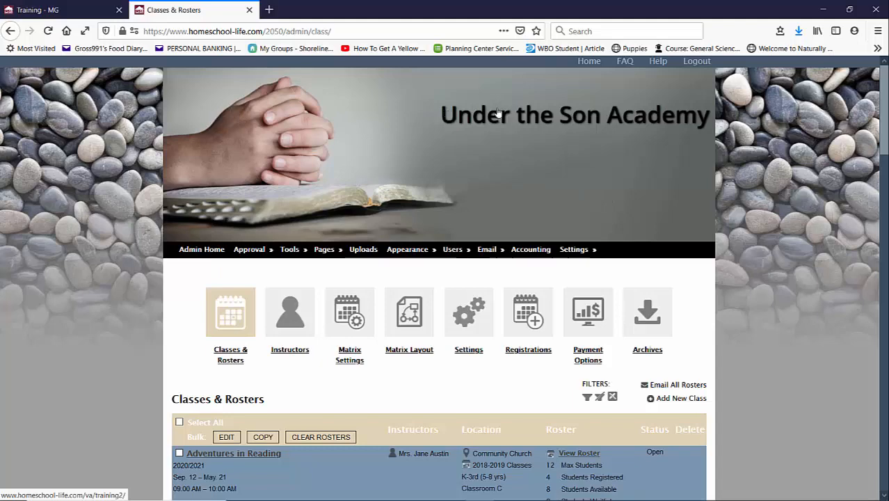
pyautogui.click(696, 62)
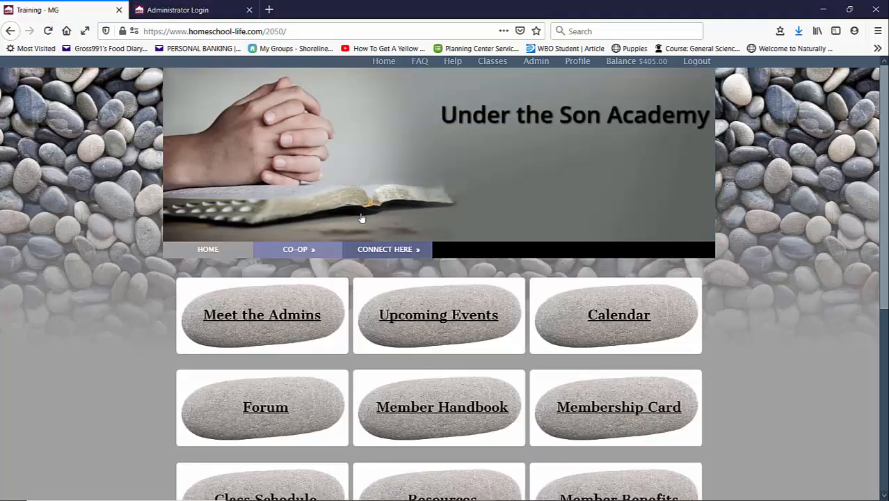
pyautogui.moveTo(493, 62)
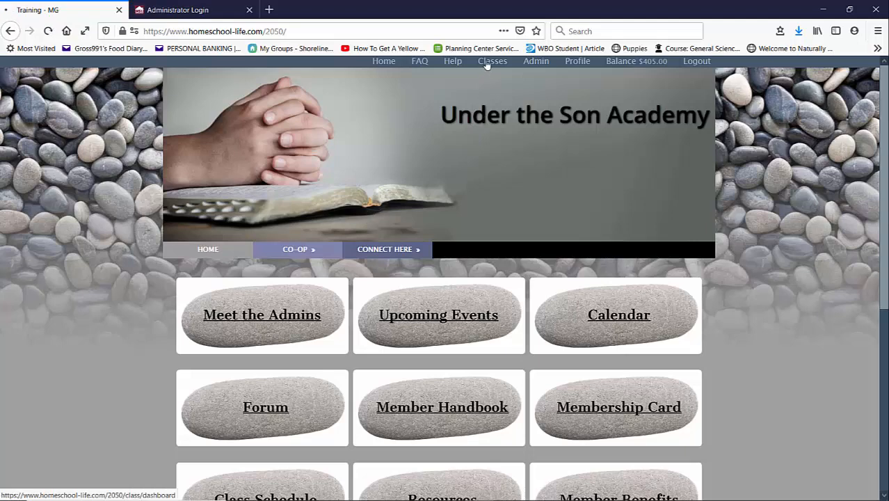
pyautogui.click(492, 62)
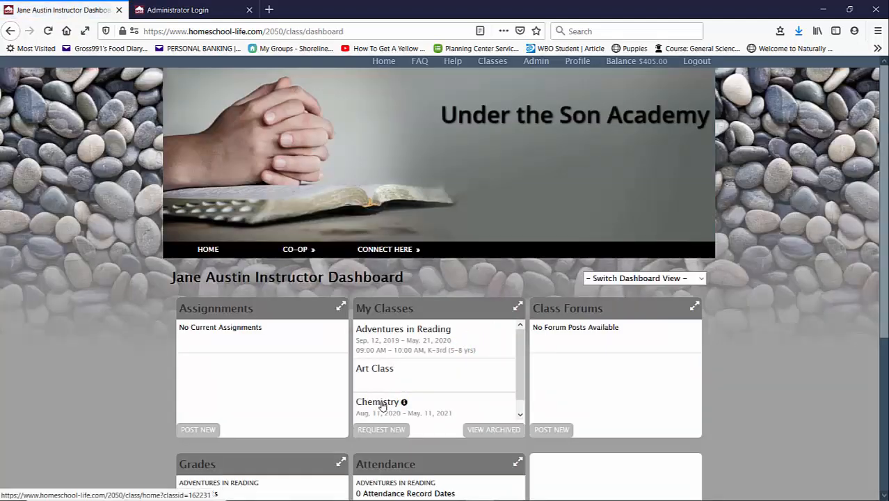
pyautogui.click(379, 401)
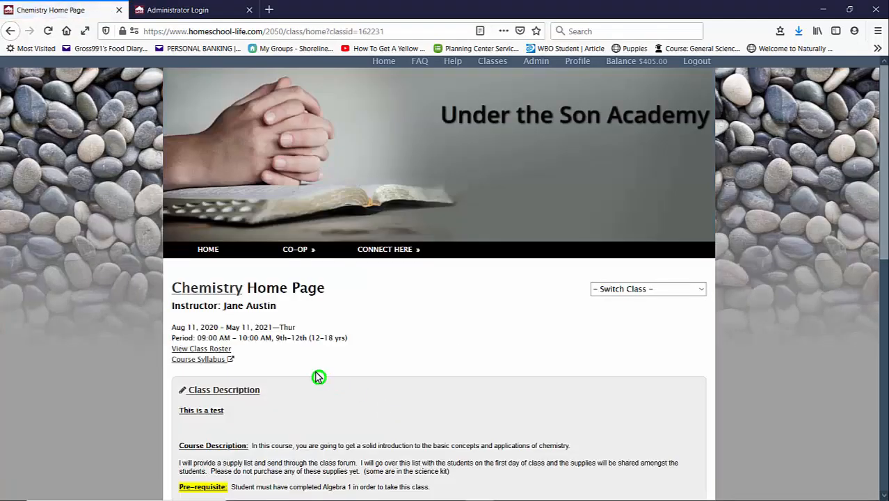
# - Show the Chemistry class's Grades section and go to its Grading Class Summary
pyautogui.scroll(-3)
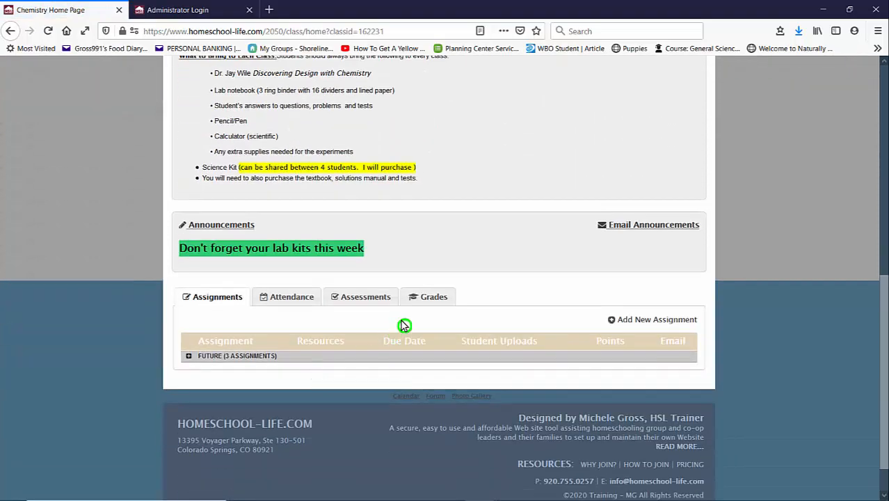
pyautogui.click(434, 297)
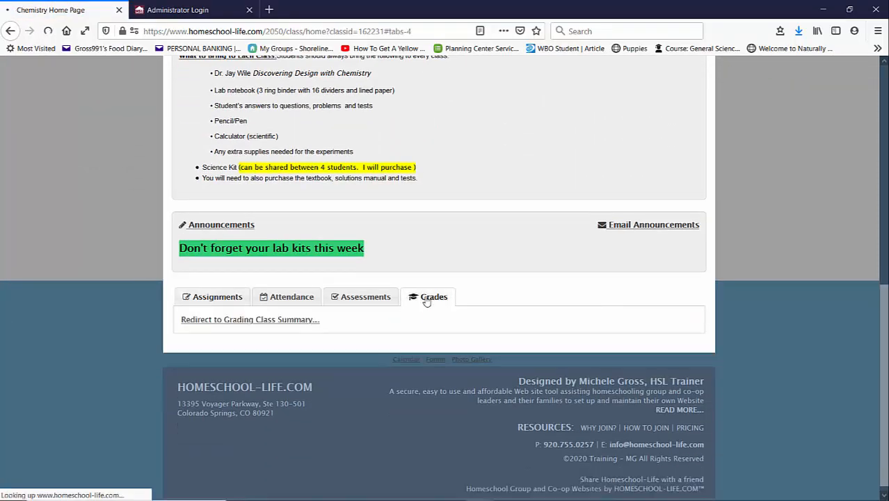
pyautogui.click(250, 319)
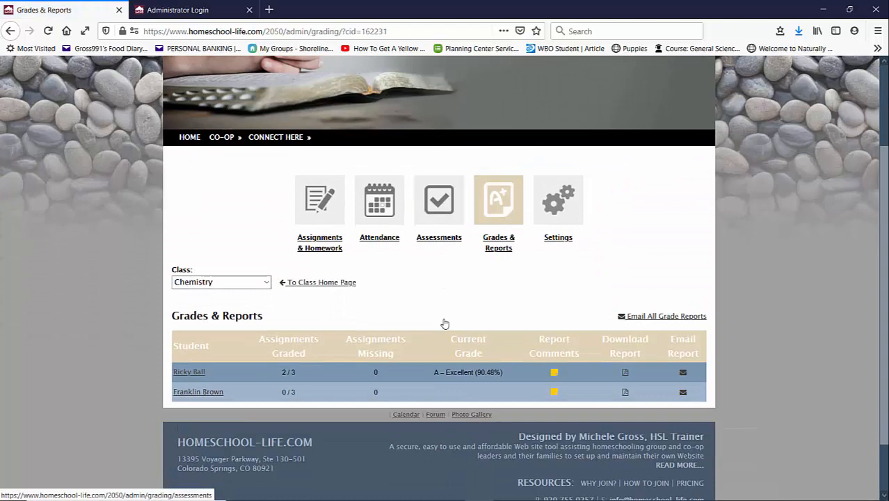
pyautogui.moveTo(623, 382)
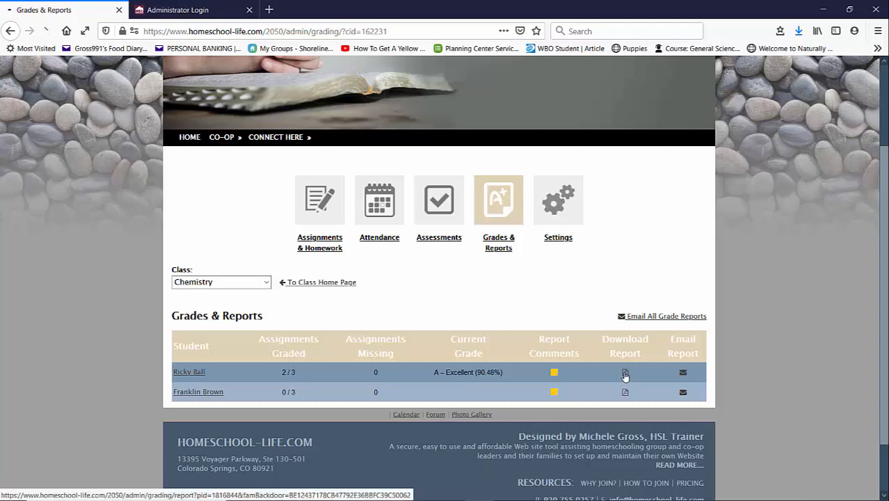
# - Download the first student's Chemistry grade report and view it in Adobe Acrobat Reader DC
pyautogui.click(625, 373)
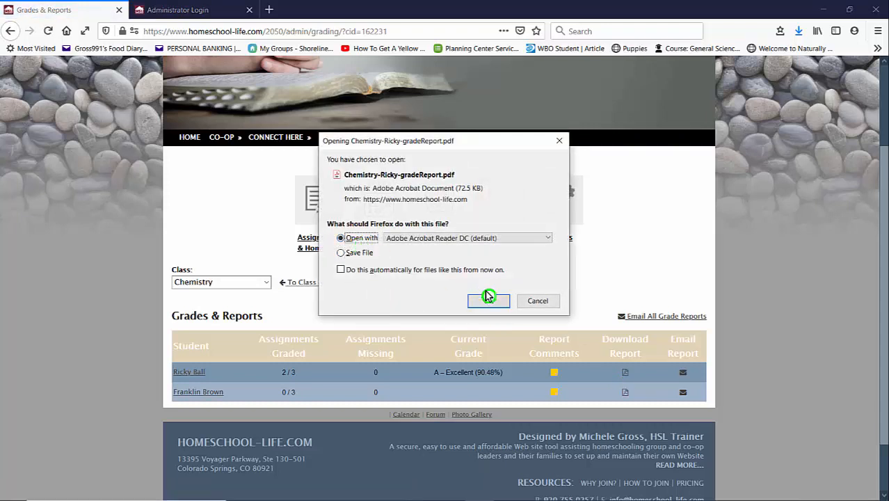
pyautogui.click(488, 300)
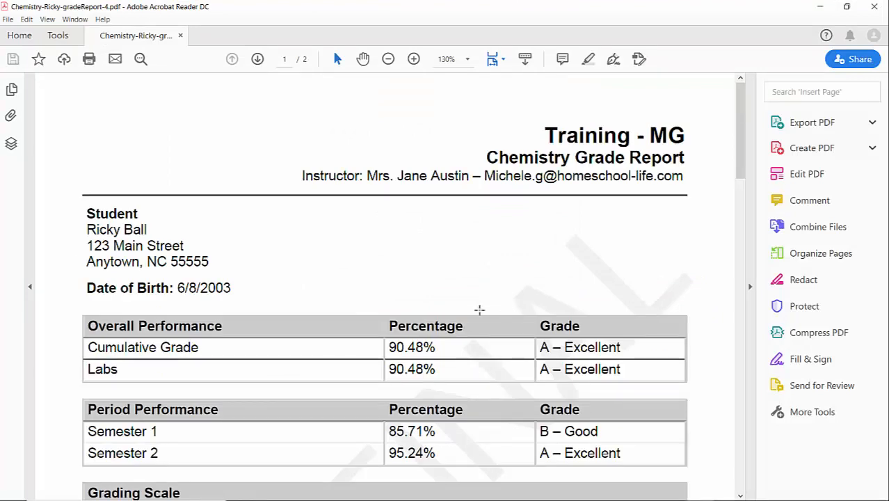
# - Review the report's Labs 90.48% row and the Semester 1 85.71% / Semester 2 95.24% rows
pyautogui.scroll(-3)
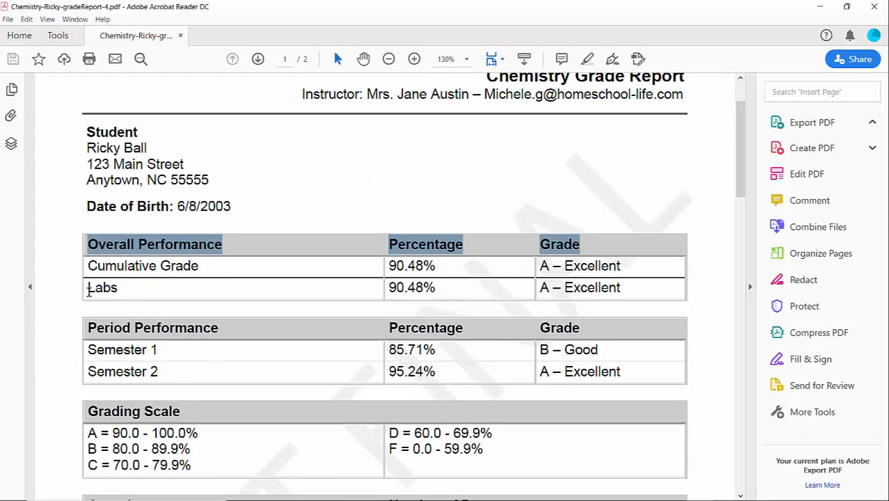
pyautogui.click(813, 123)
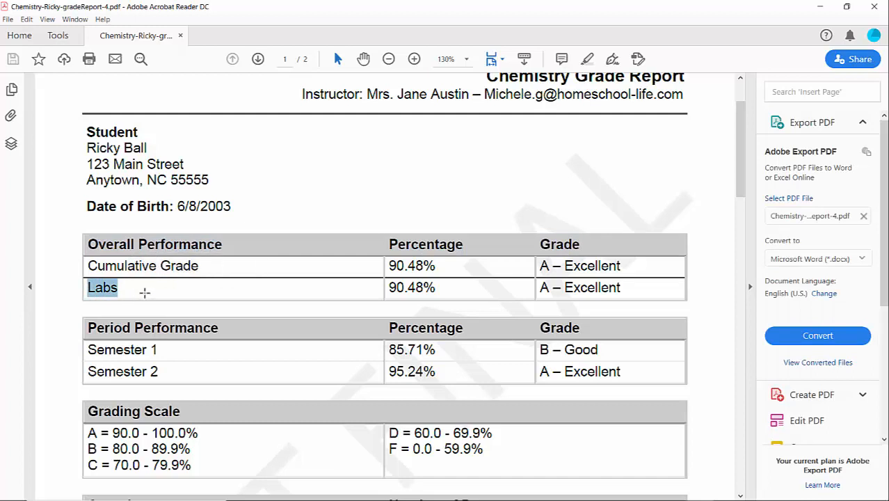
pyautogui.moveTo(269, 328)
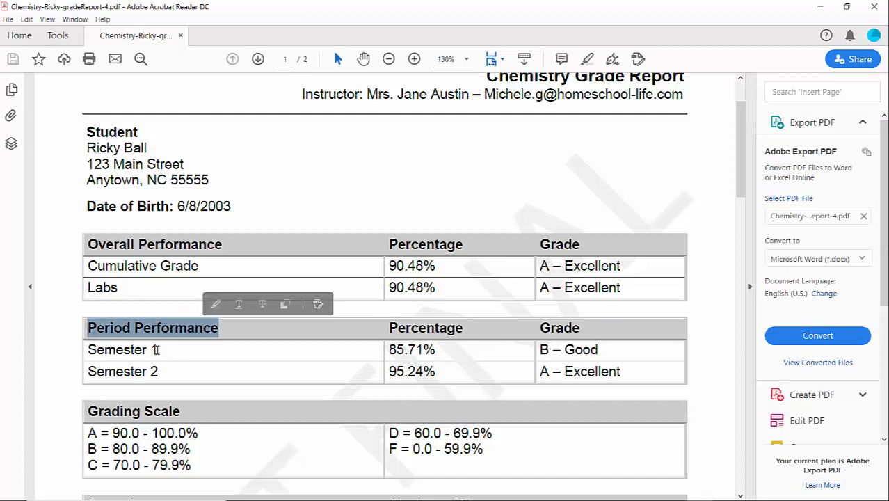
pyautogui.doubleClick(122, 370)
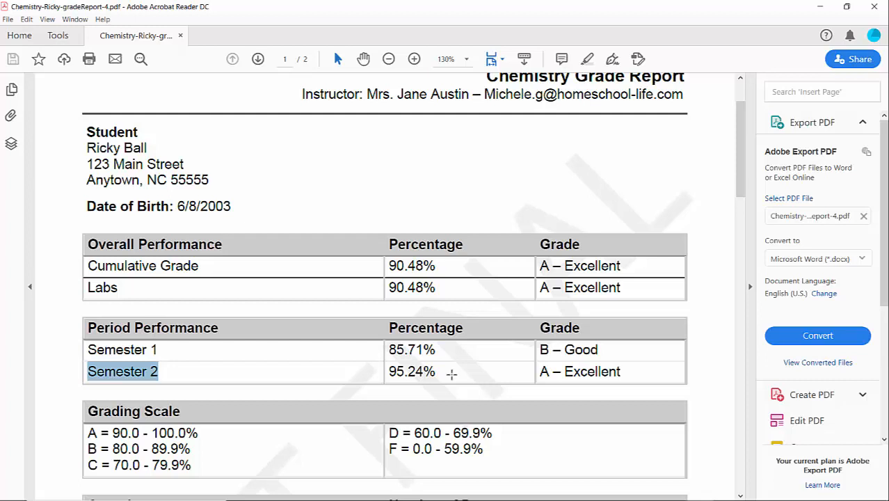
pyautogui.moveTo(384, 310)
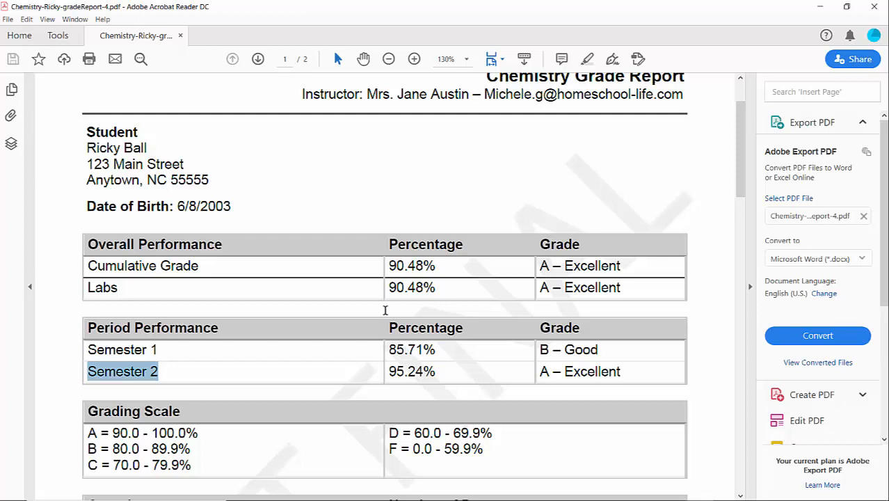